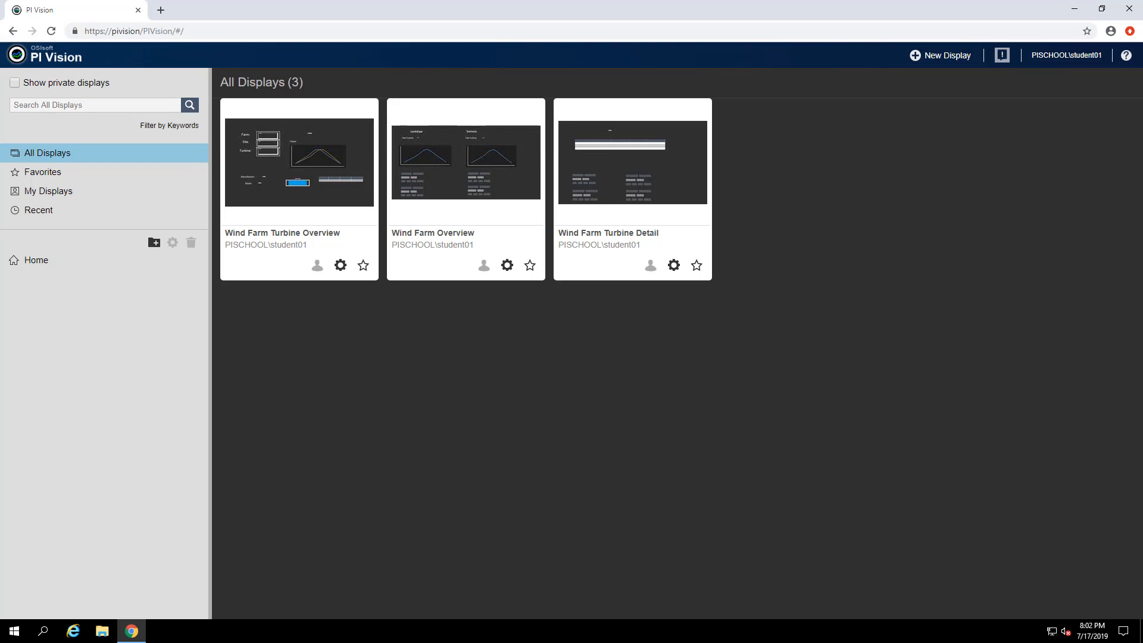
mouse_move(416, 241)
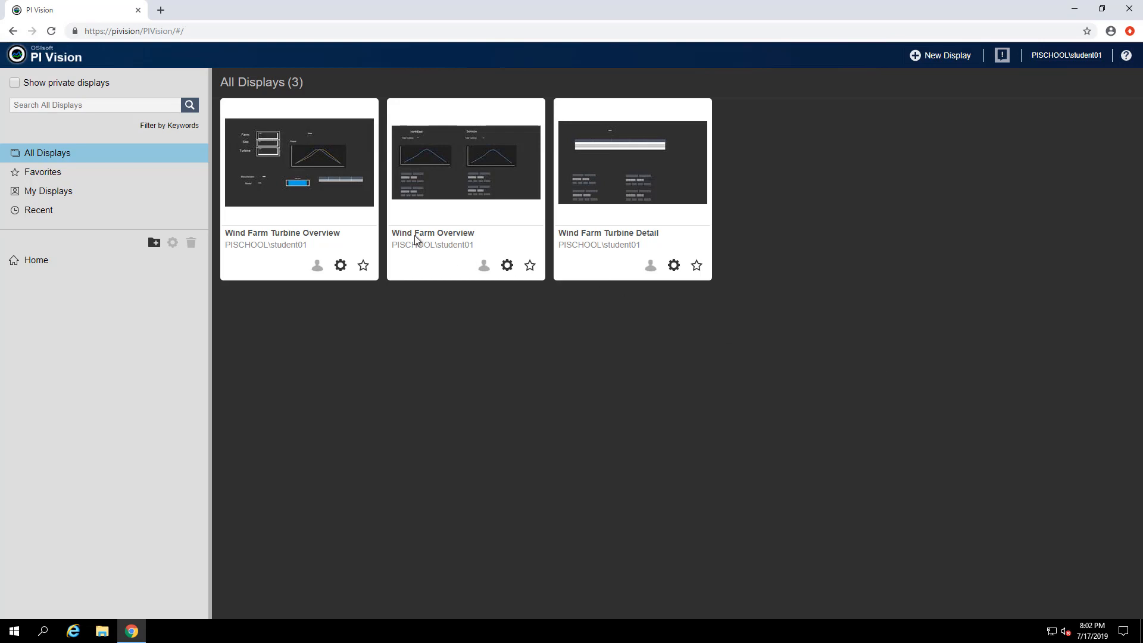
mouse_move(447, 205)
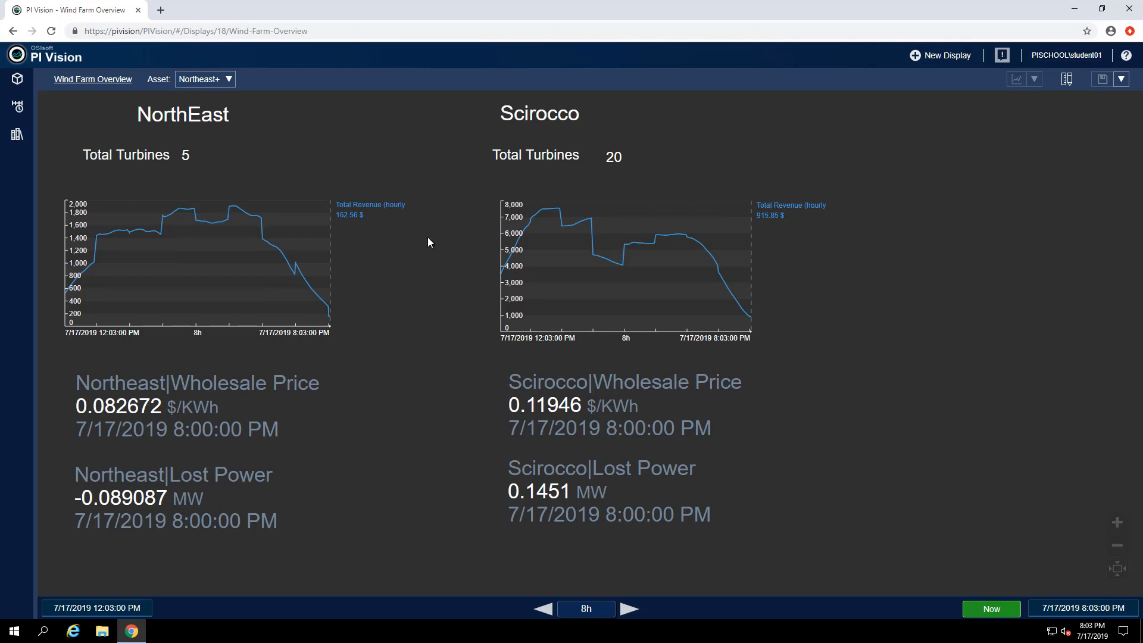
Select the Northeast and Scirocco Wholesale Price values and add both to the ad hoc trend
click(1066, 79)
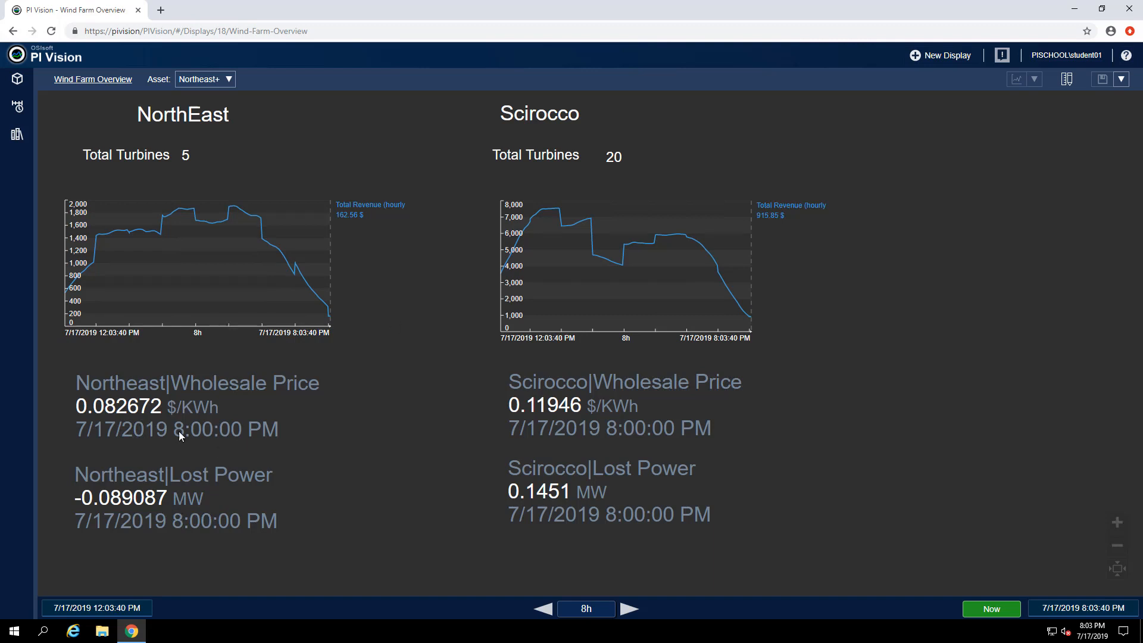
click(197, 406)
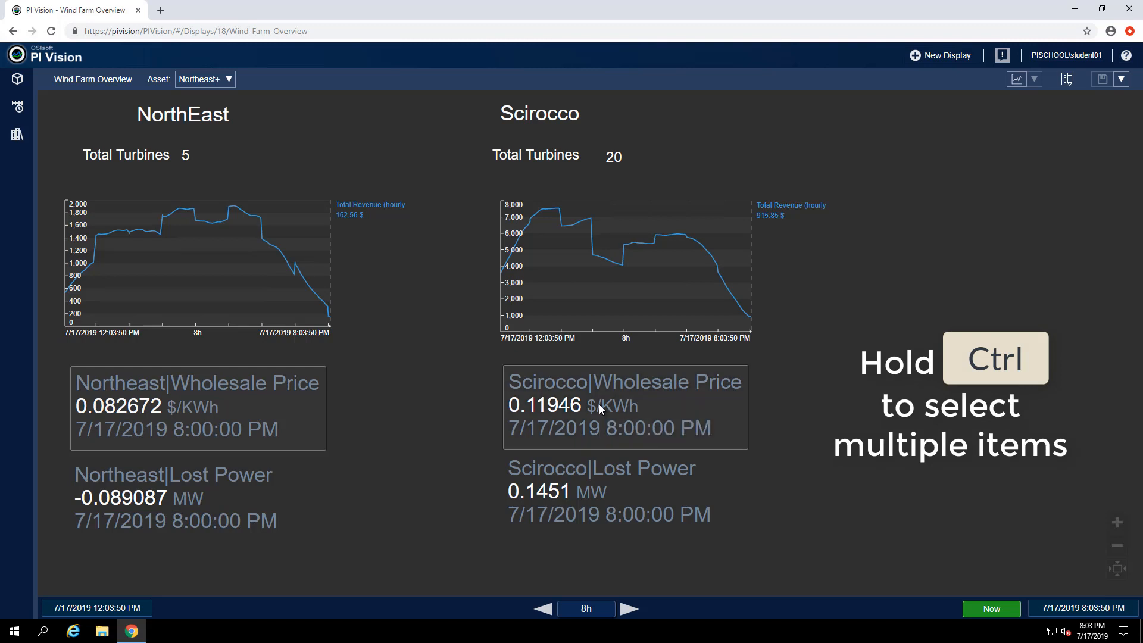
right_click(598, 406)
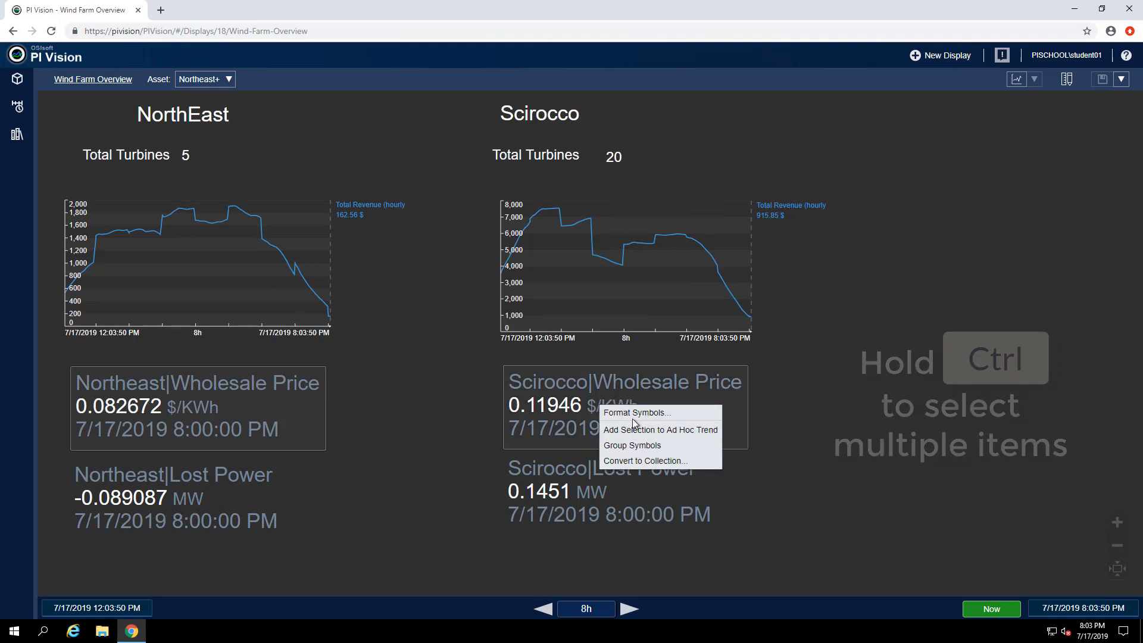
mouse_move(659, 430)
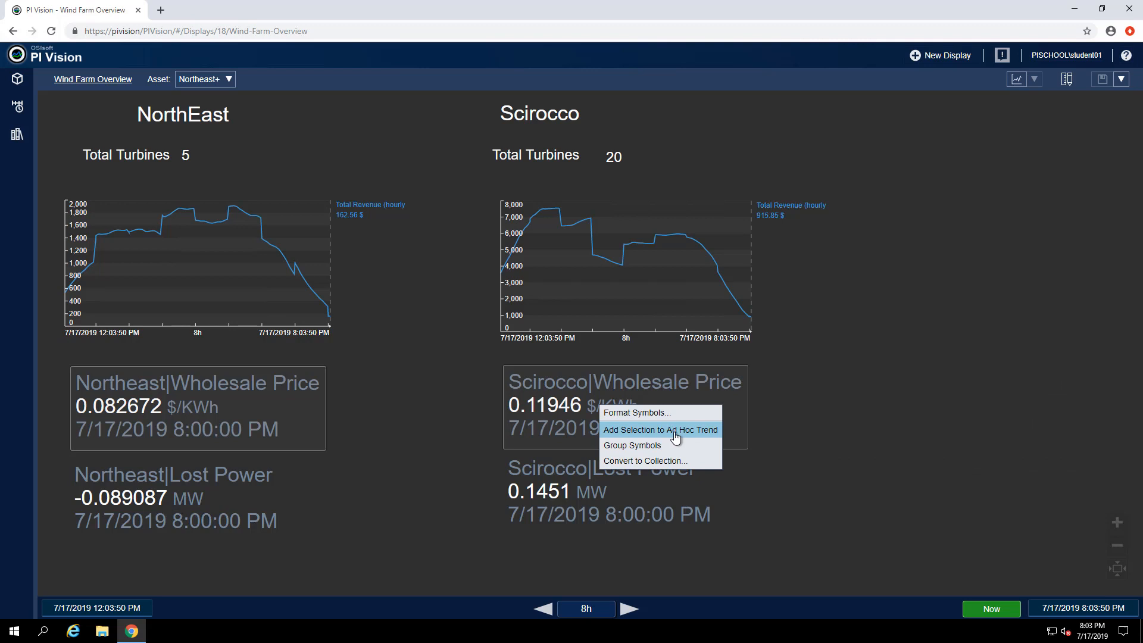
click(660, 430)
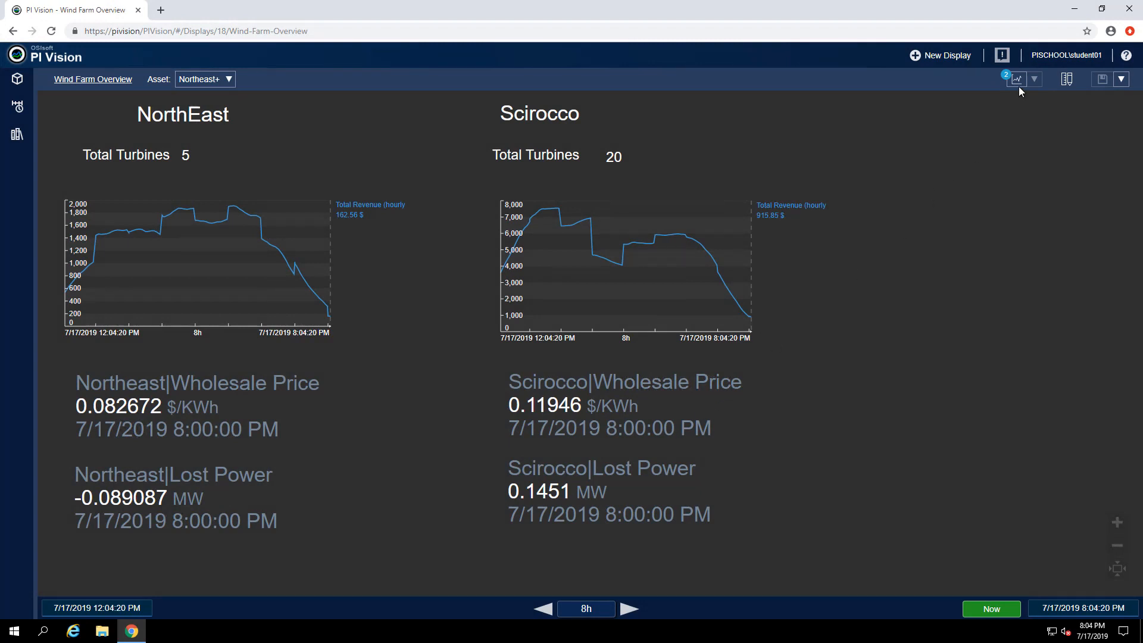
In the Ad Hoc Workspace, put both prices on a single scale with a top limit of 0.2
click(1016, 79)
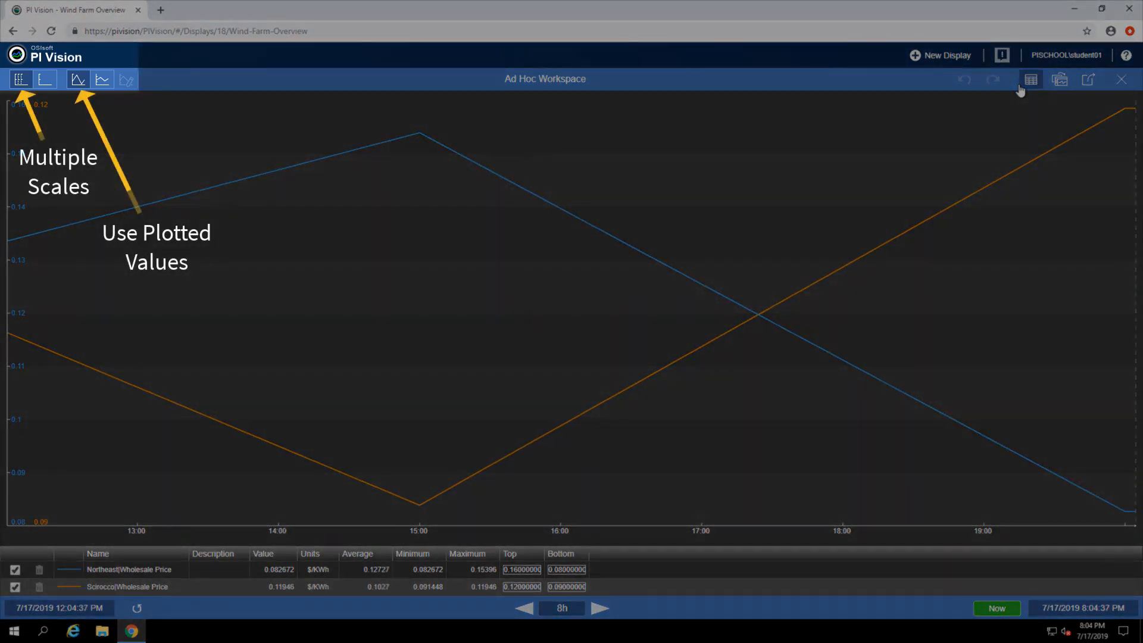
click(45, 78)
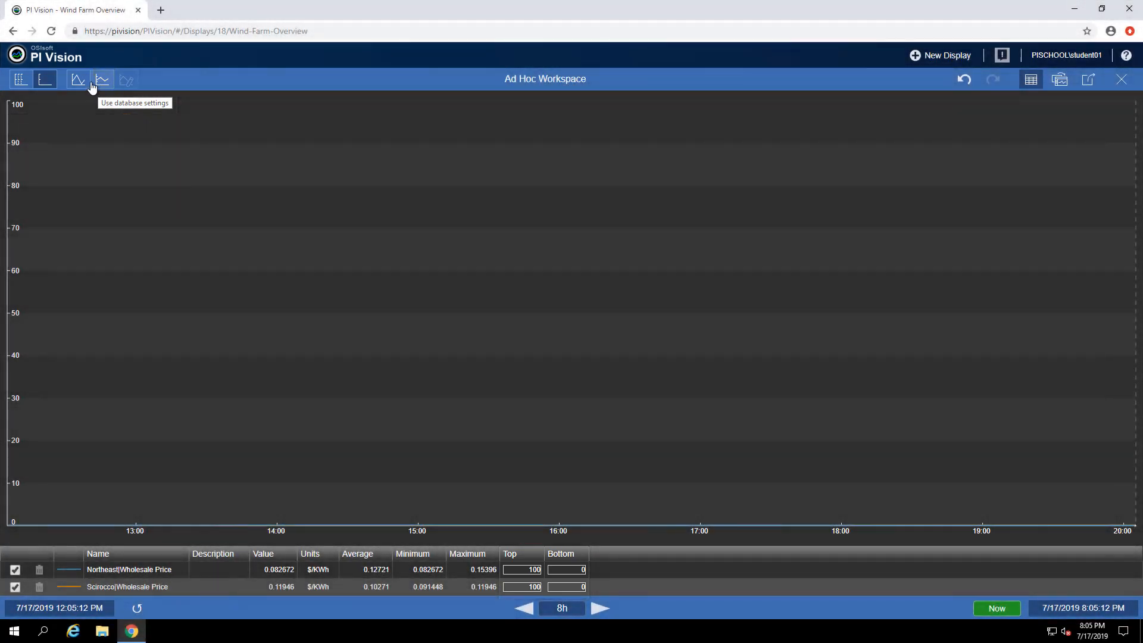
click(78, 78)
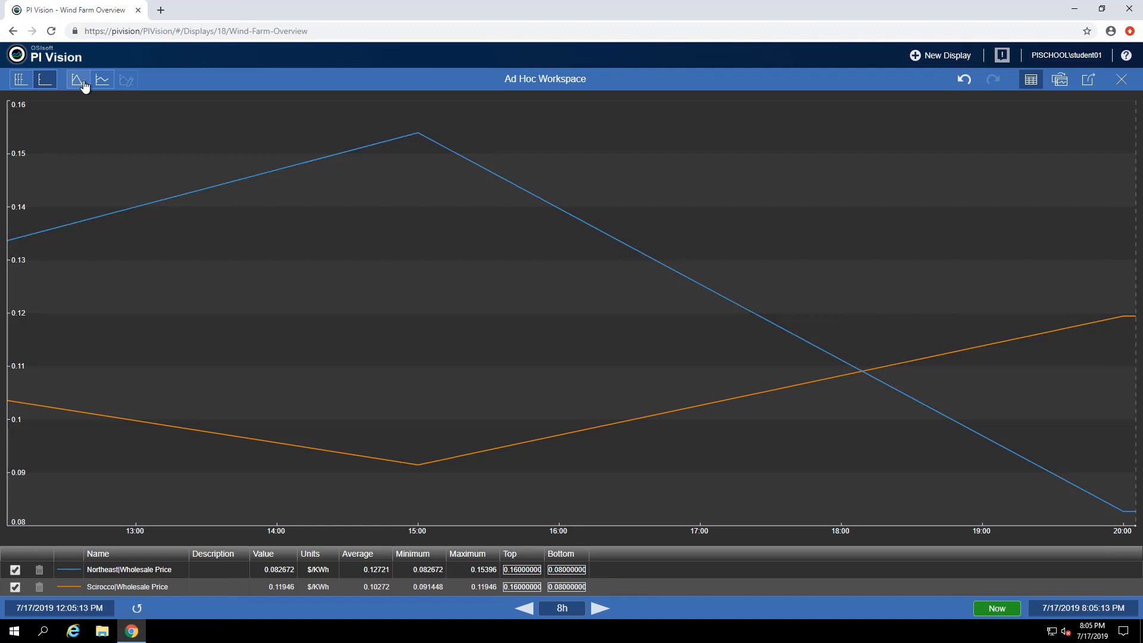
click(76, 79)
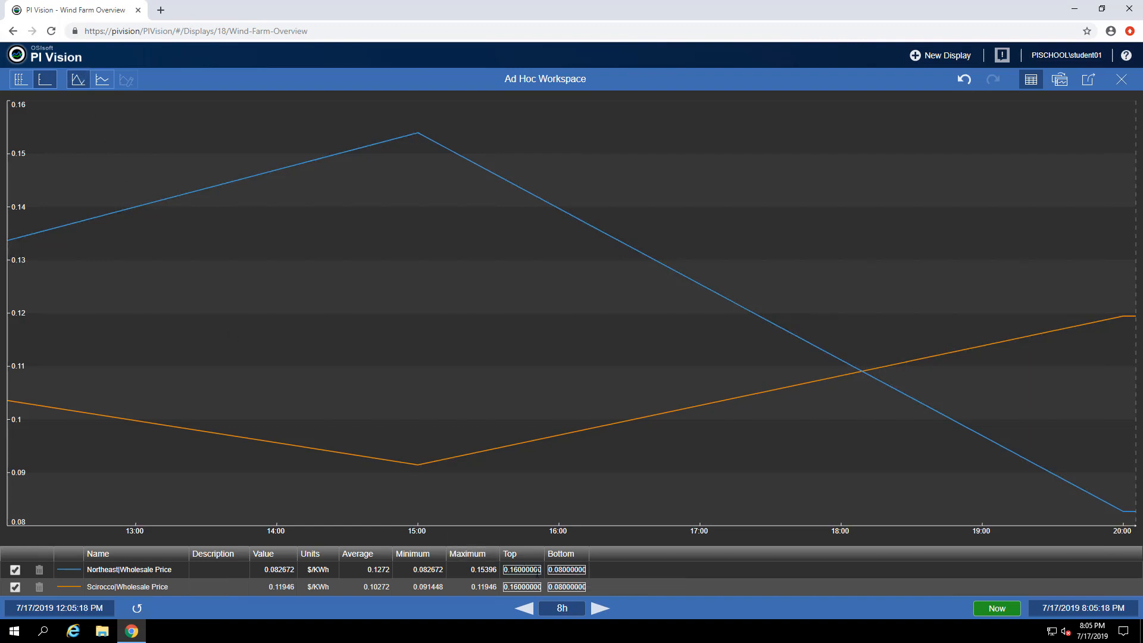
text(0.2000000)
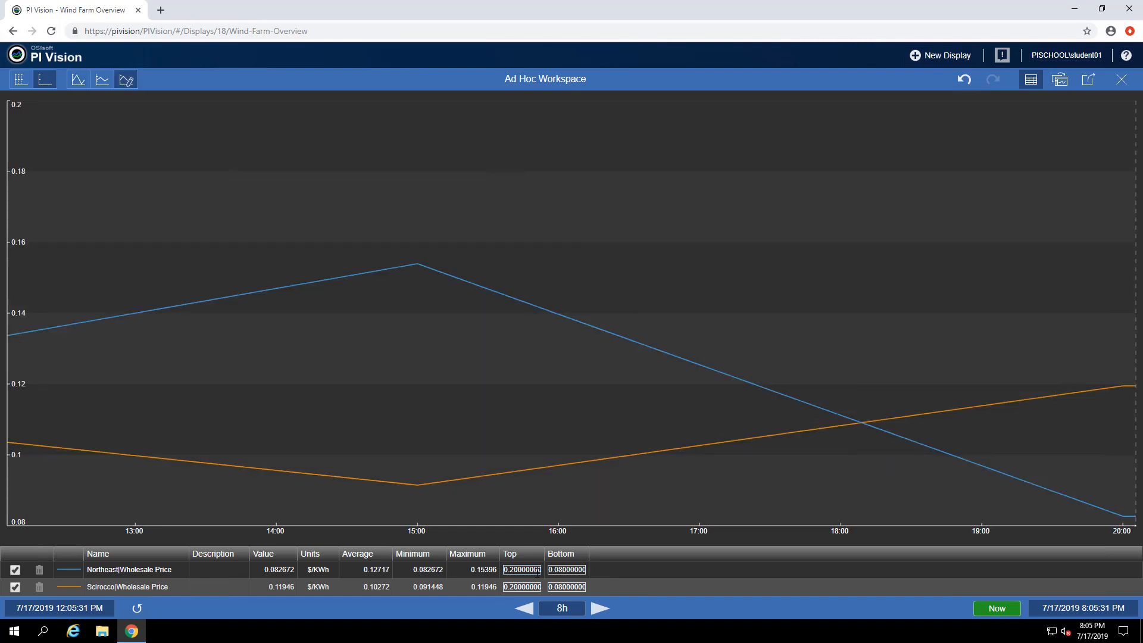
click(125, 78)
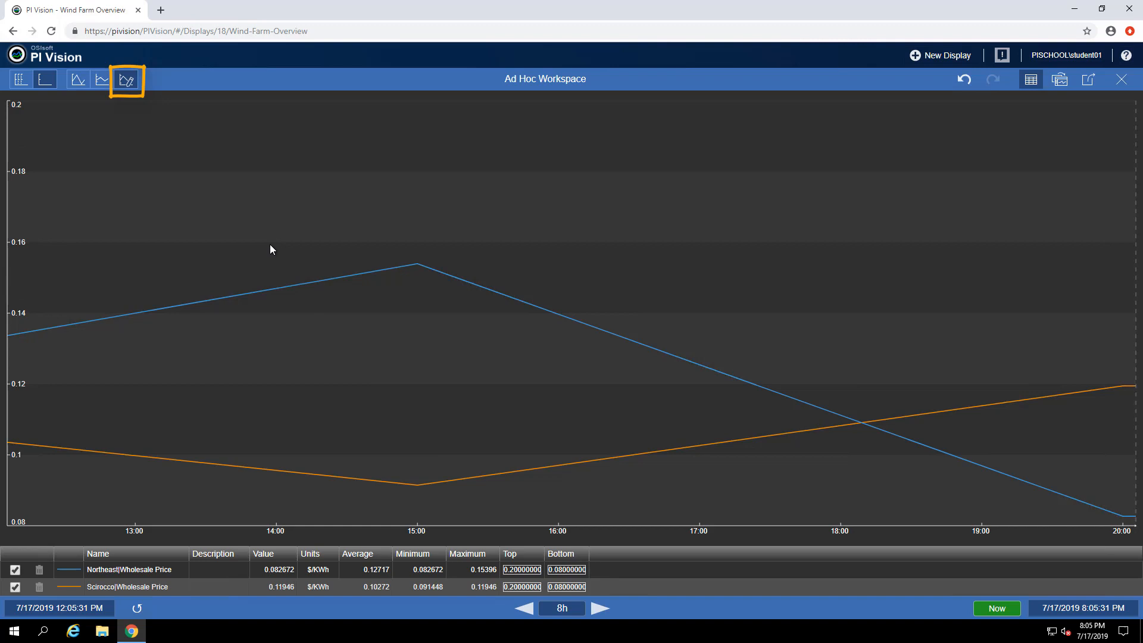
mouse_move(125, 80)
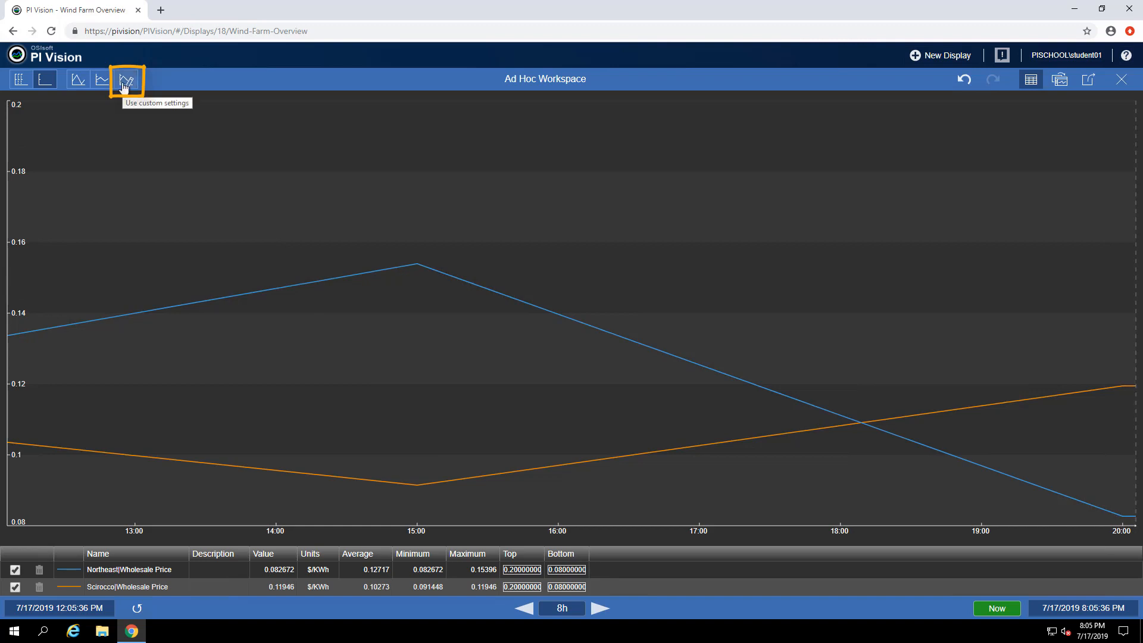
mouse_move(125, 78)
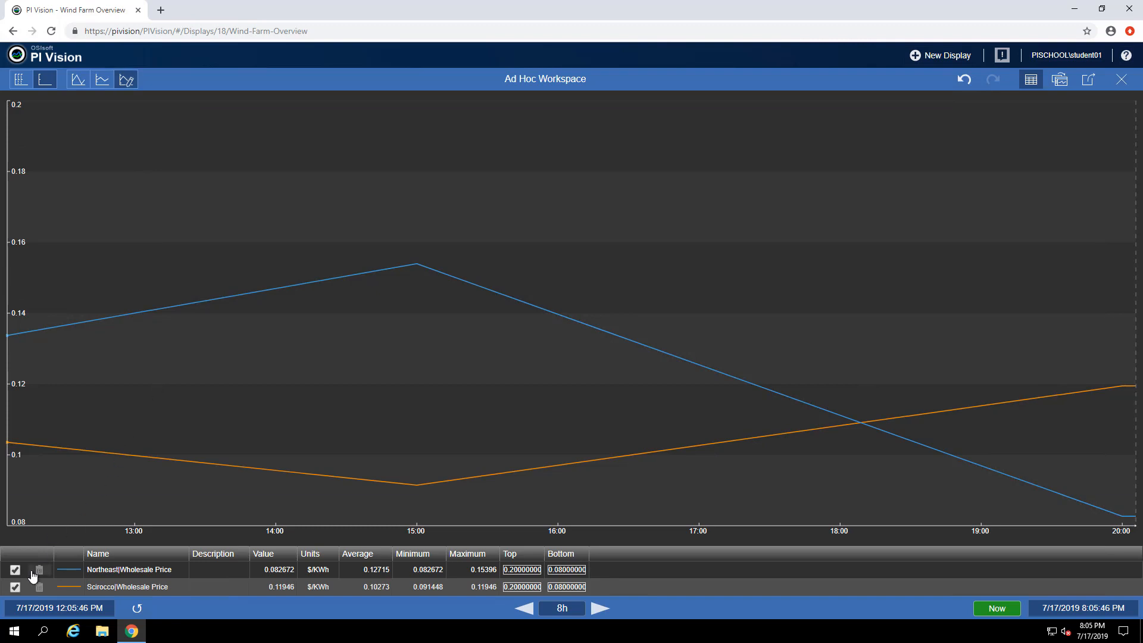
mouse_move(38, 569)
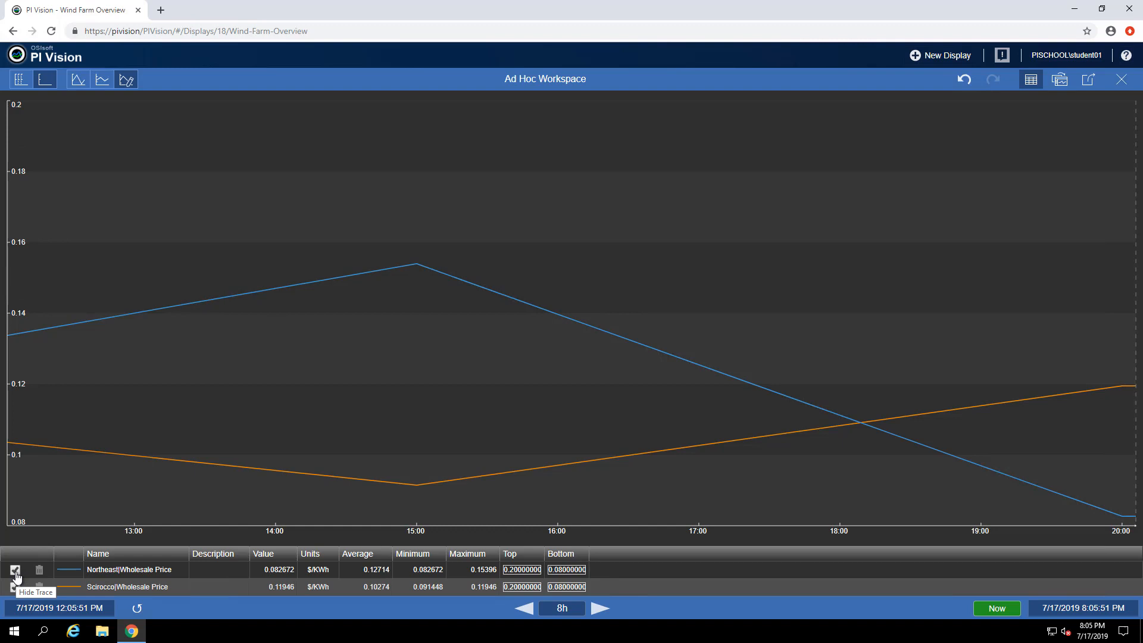
click(14, 569)
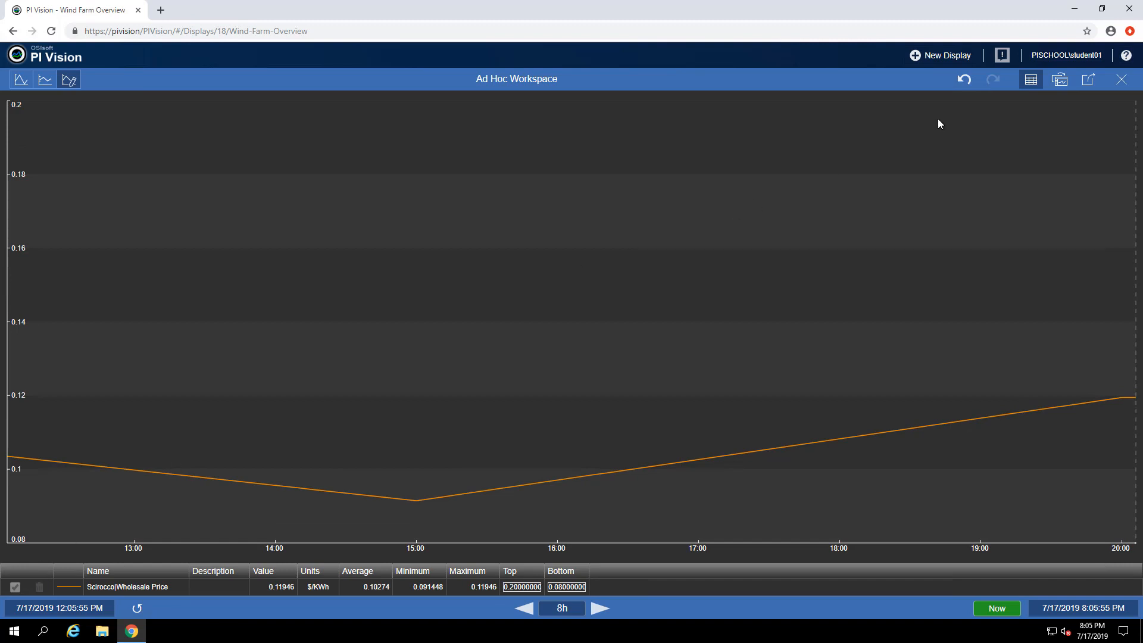
mouse_move(964, 80)
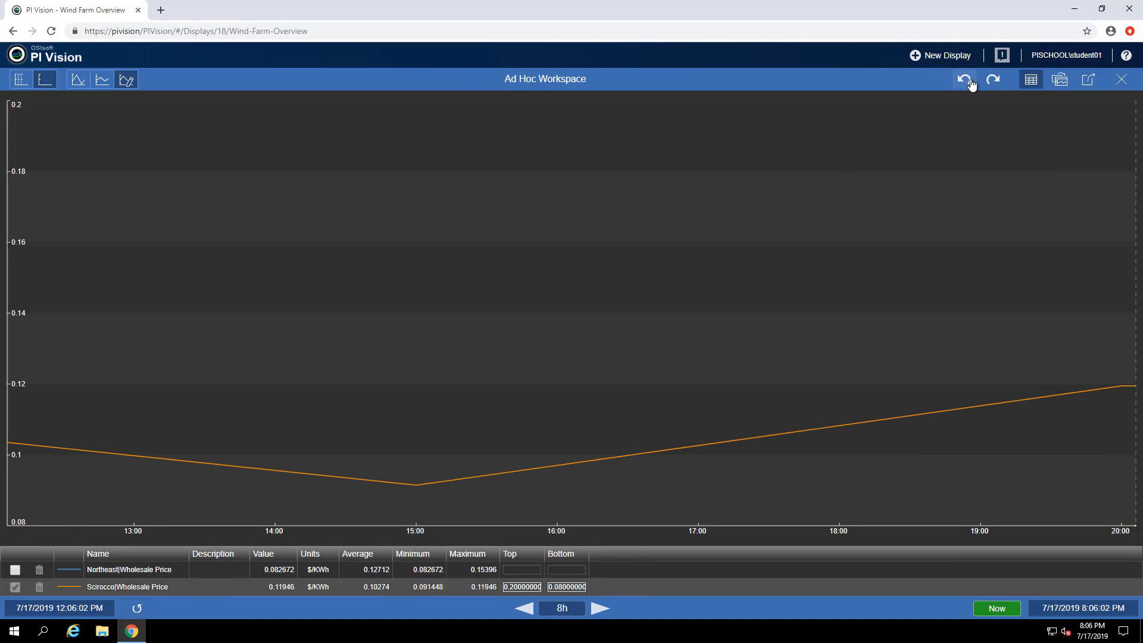
click(14, 569)
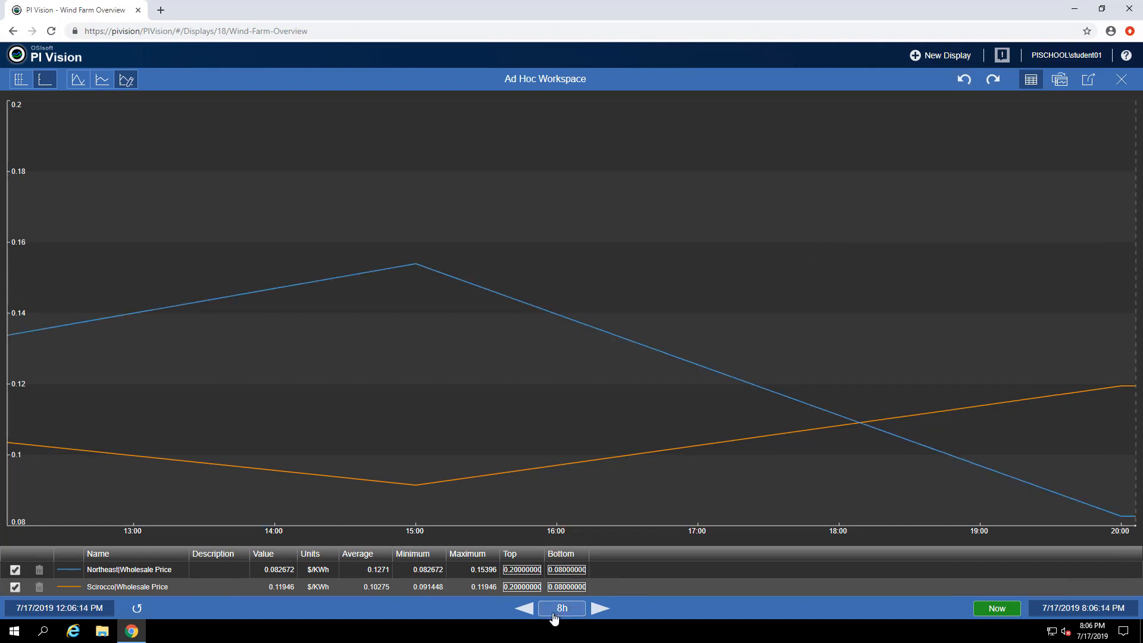
Change the trend time range from 8h to 1d
click(560, 608)
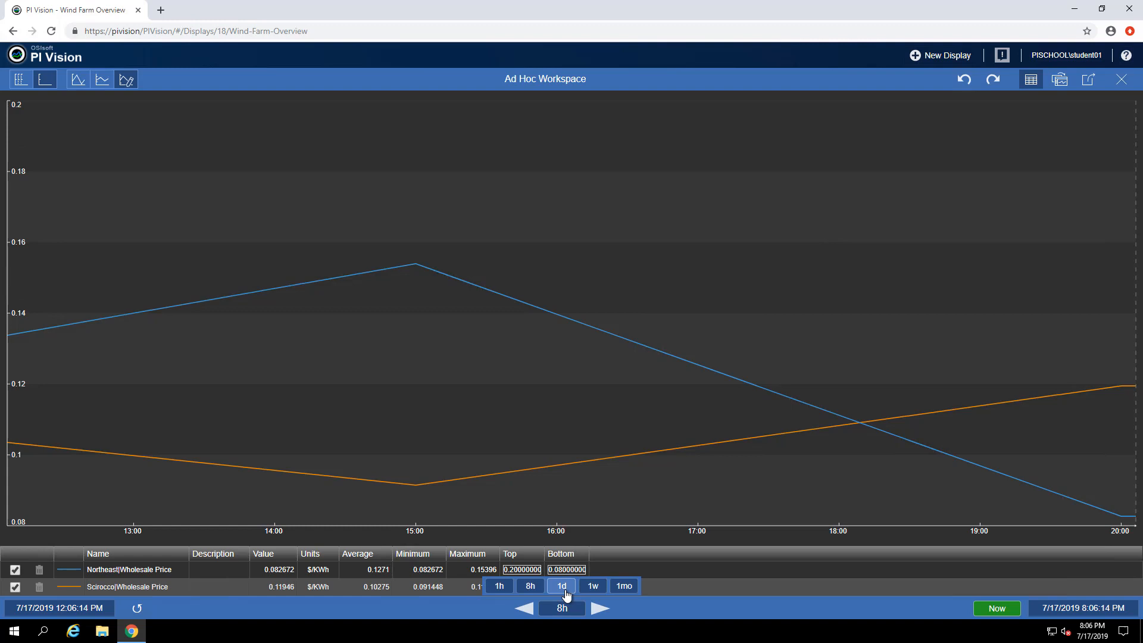
click(562, 586)
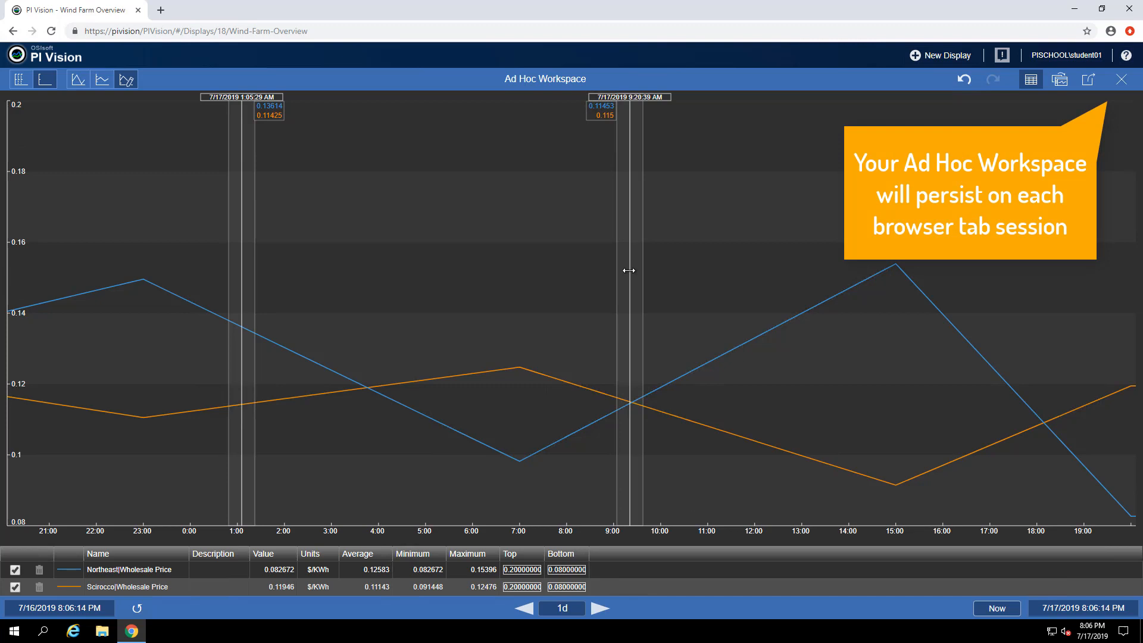
mouse_move(1122, 80)
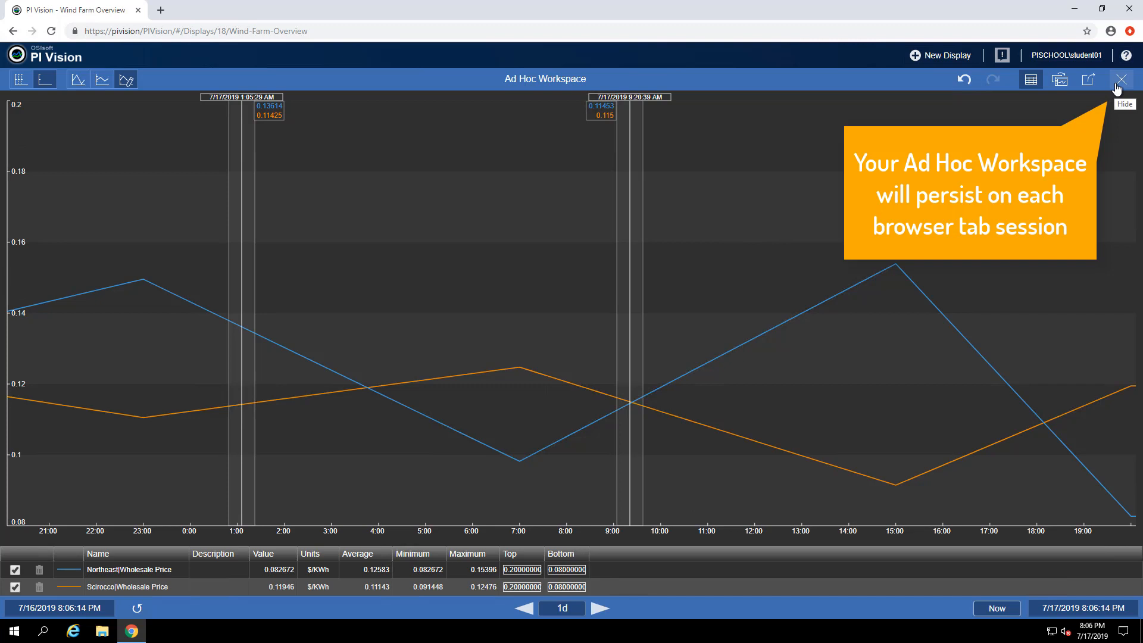
Leave the workspace for All Displays and open the Wind Farm Turbine Overview display
click(1121, 80)
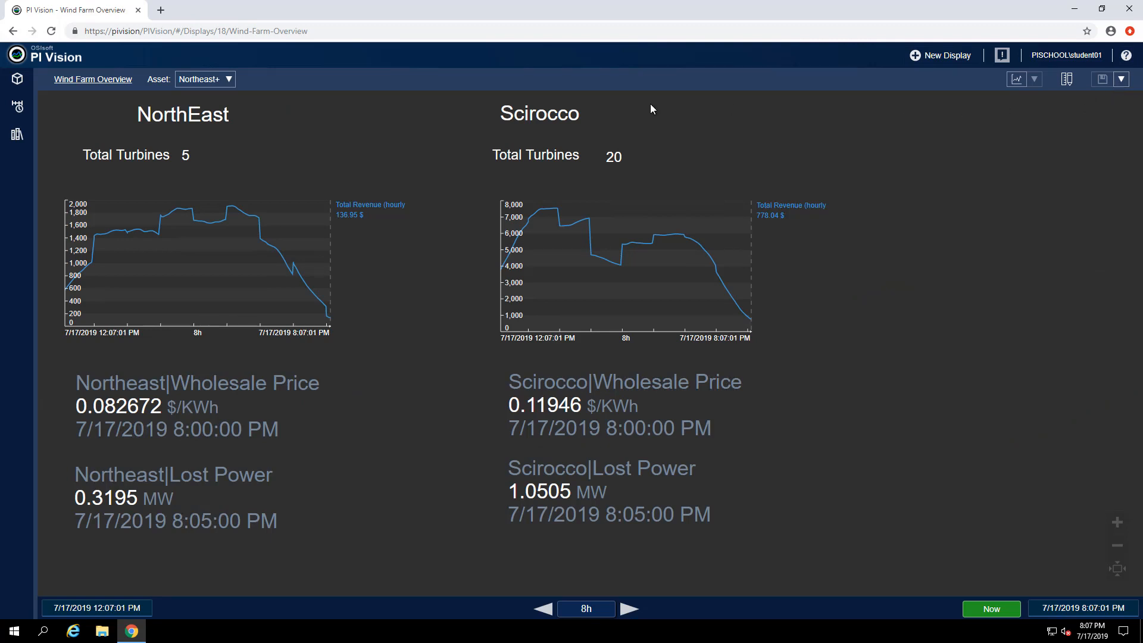
mouse_move(25, 66)
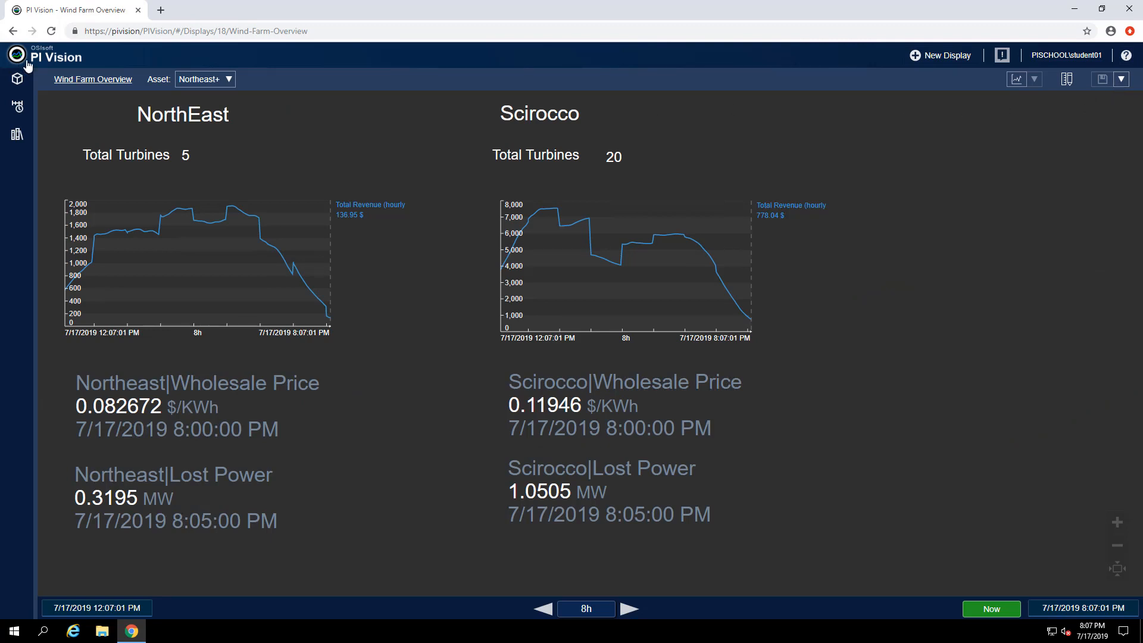
click(16, 57)
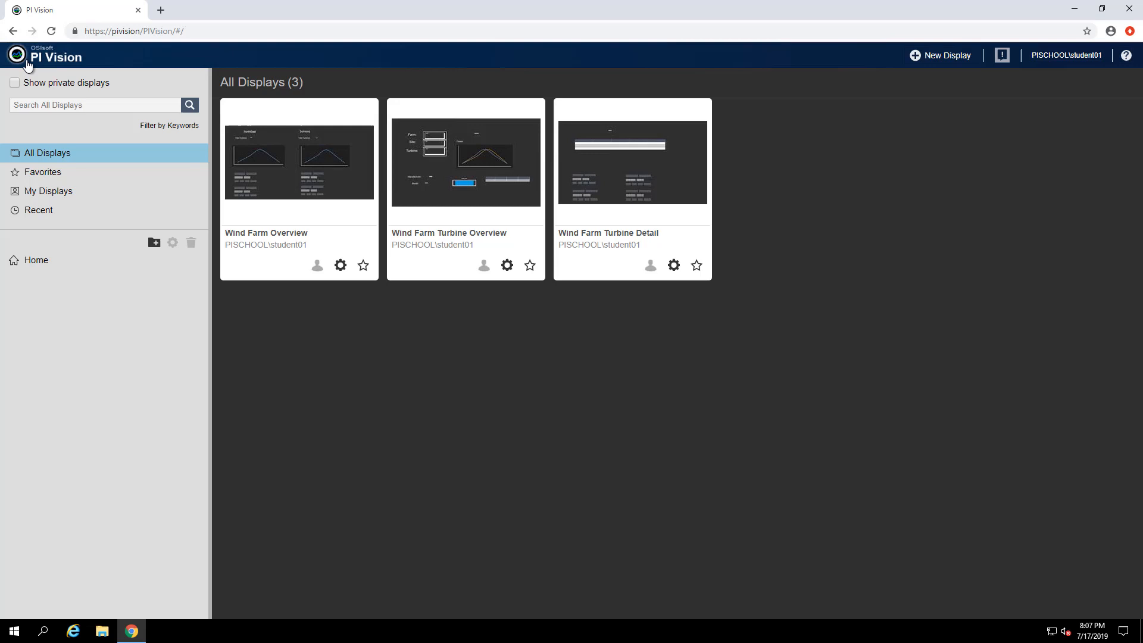
mouse_move(35, 73)
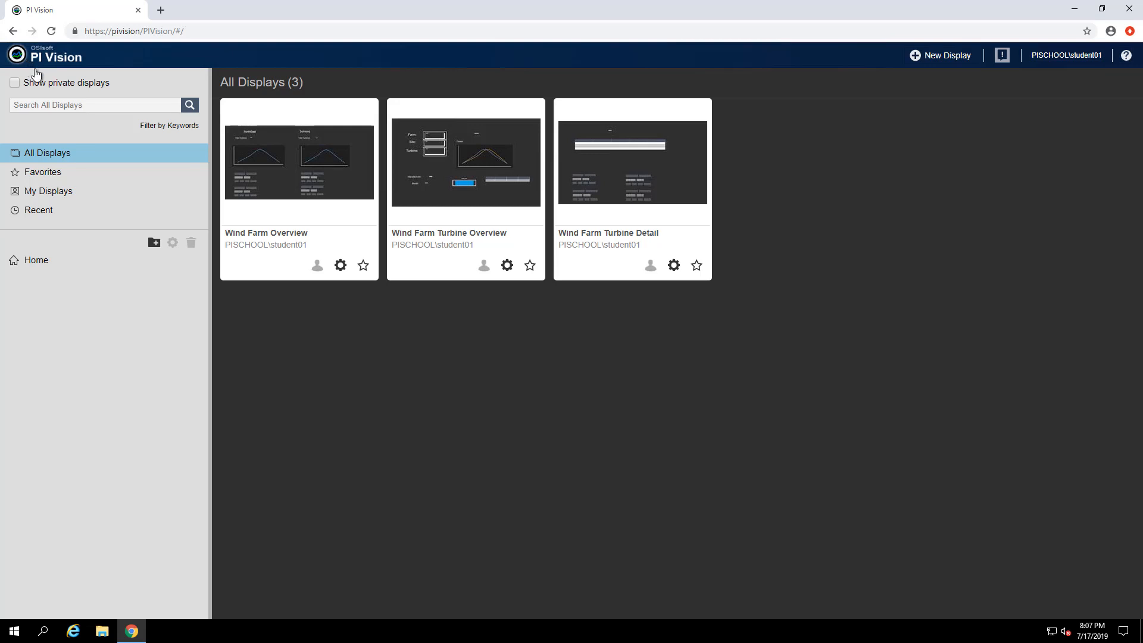
mouse_move(459, 182)
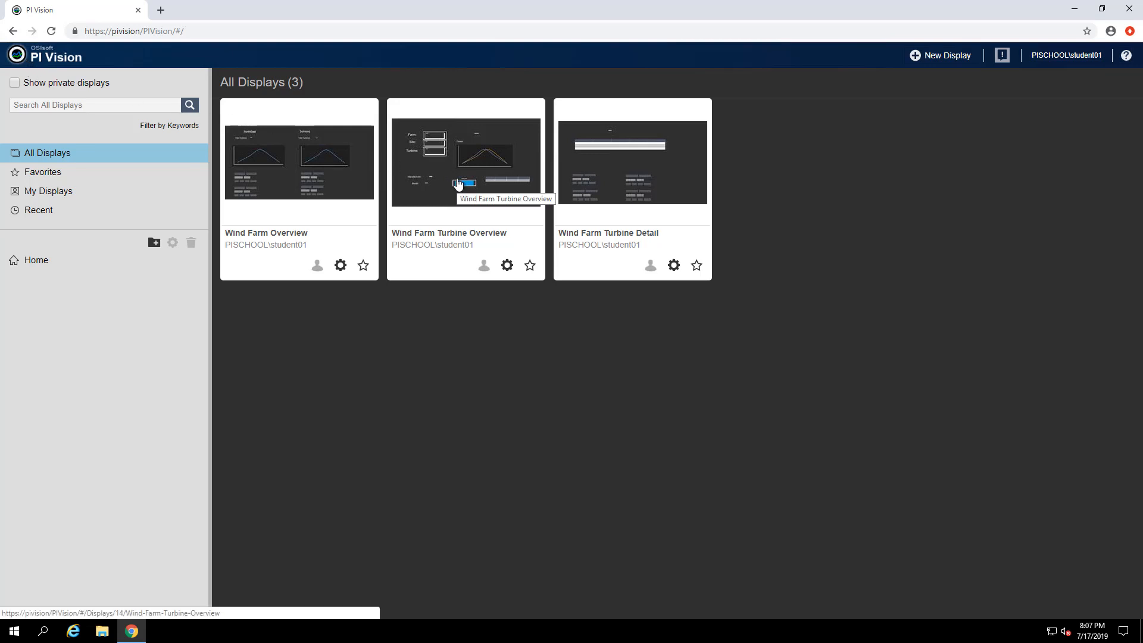
click(465, 158)
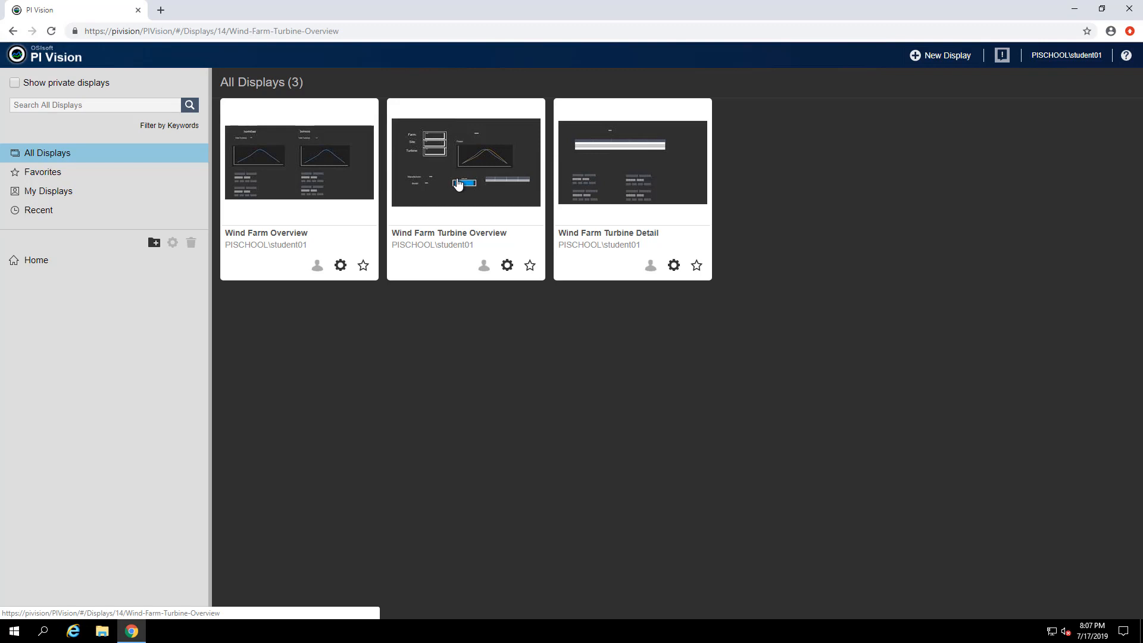
click(465, 160)
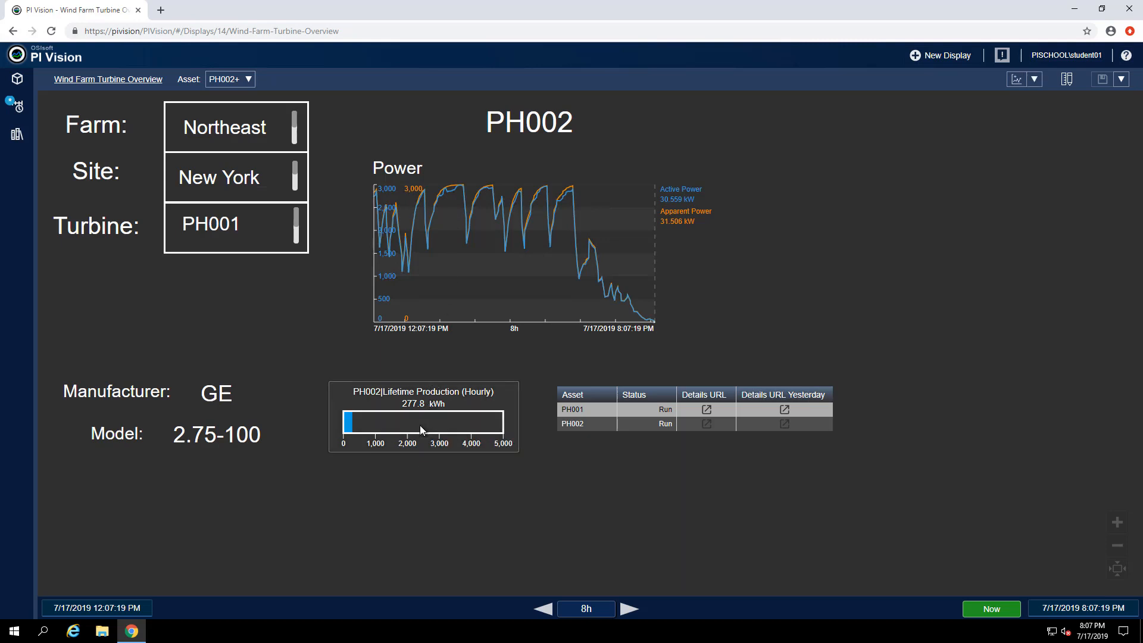
mouse_move(933, 154)
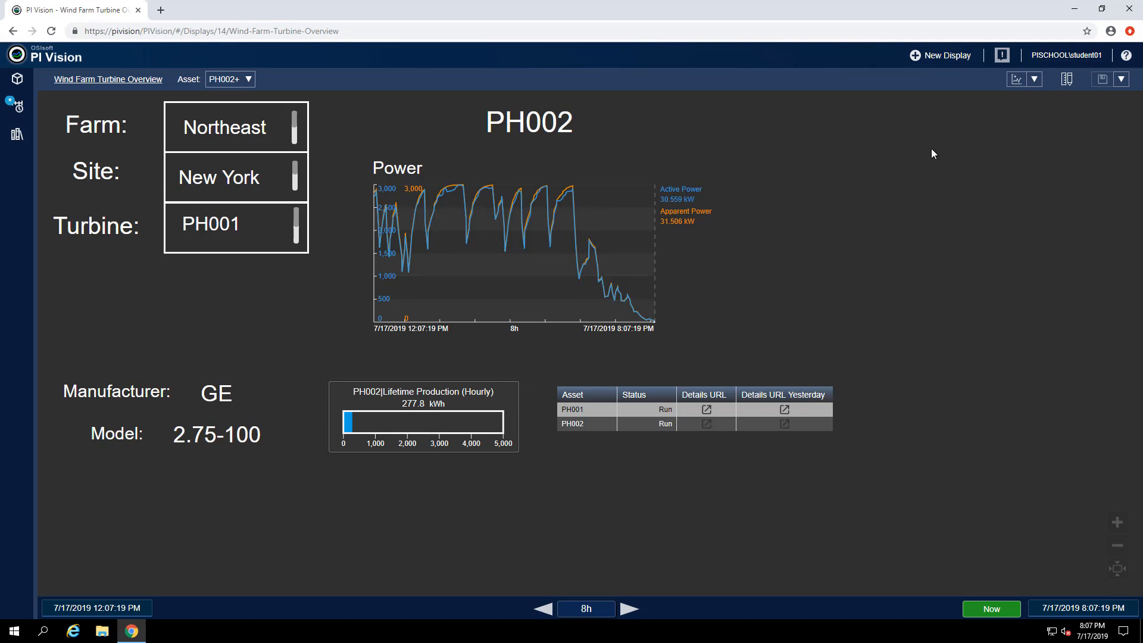
mouse_move(1016, 78)
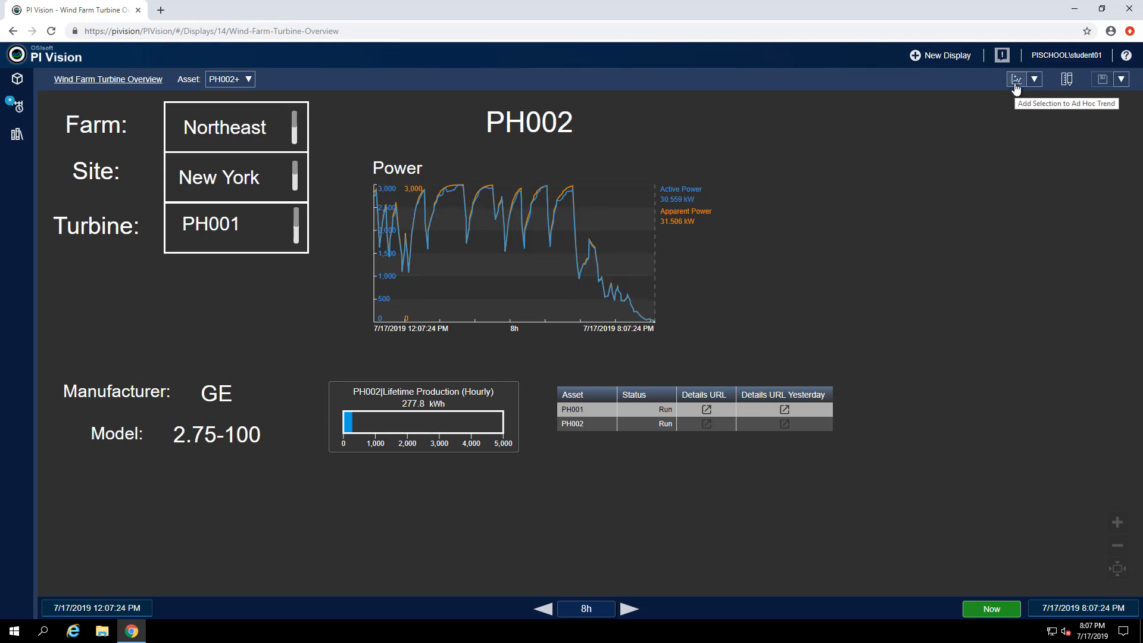
Add PH002's Lifetime Production gauge to the ad hoc trend, then return to the Turbine Overview
click(1018, 78)
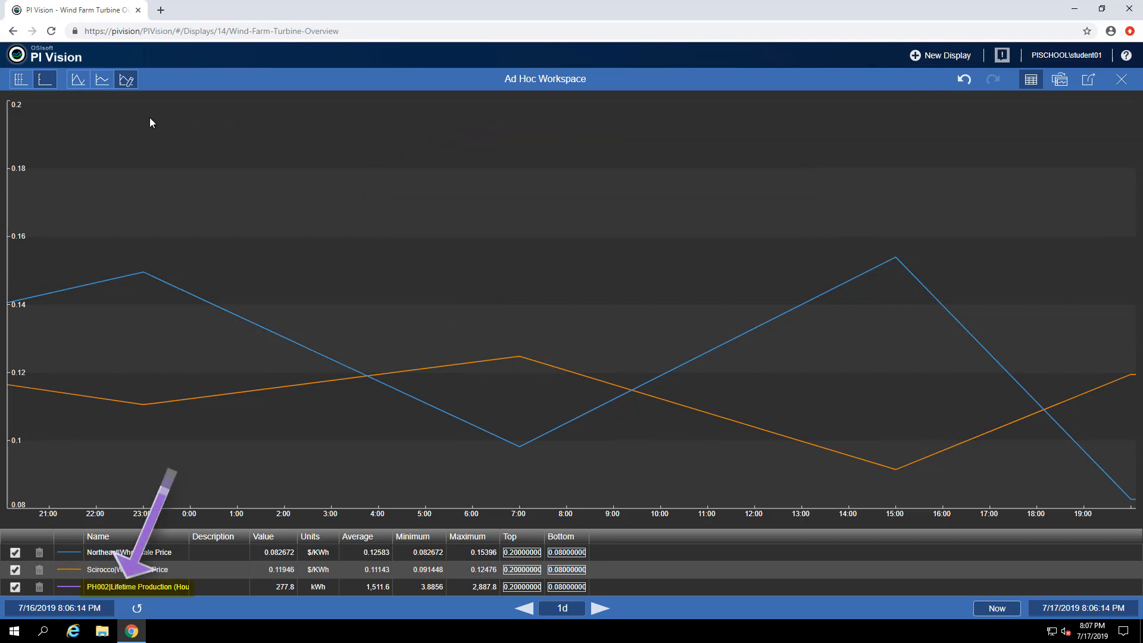
click(78, 80)
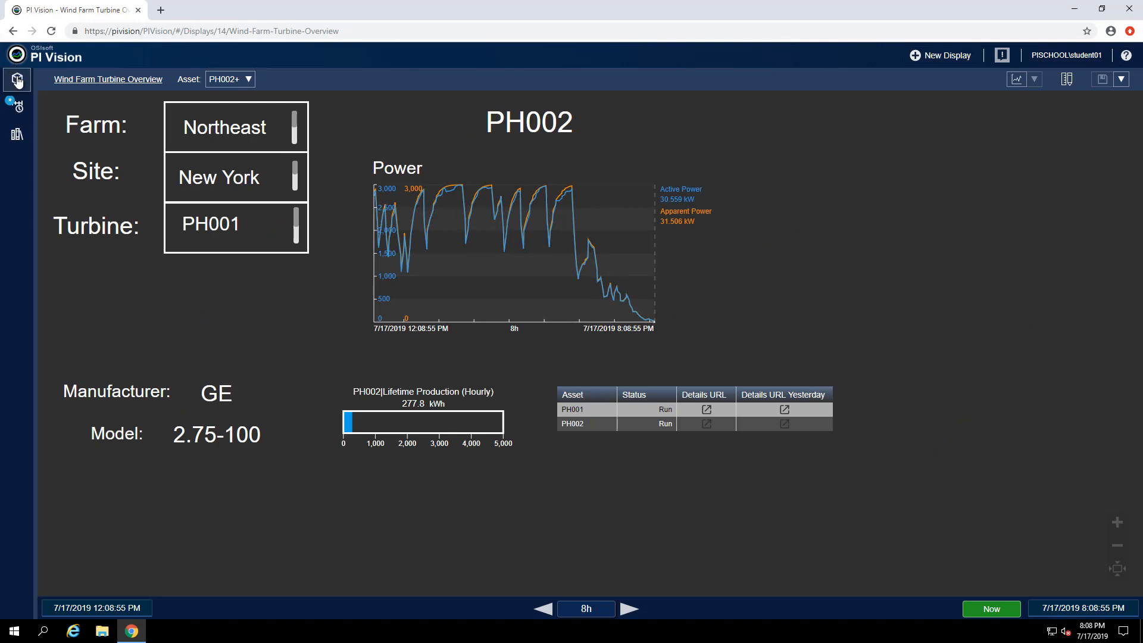
From the Assets pane, add Santaella GE001's Lost Power to the trend and show it with four traces
click(17, 80)
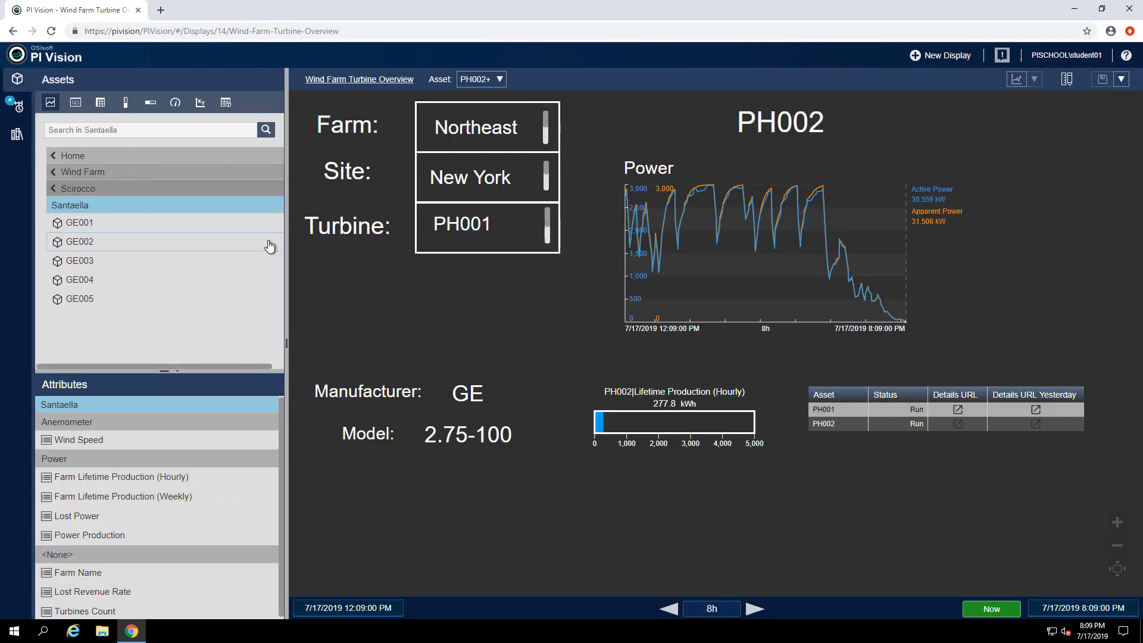
click(79, 223)
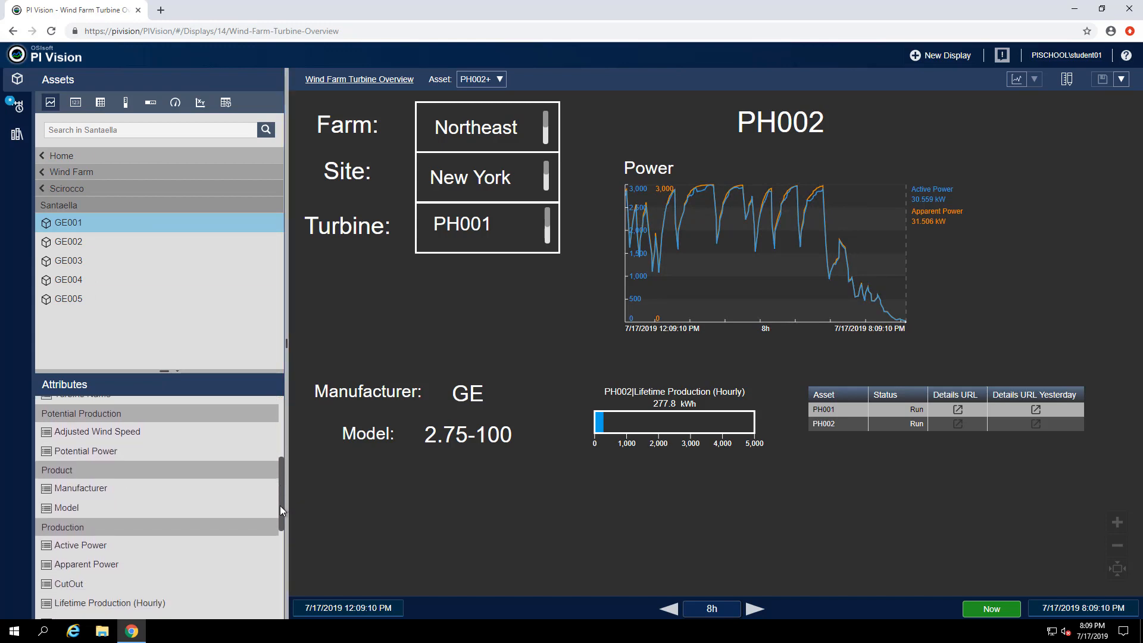
scroll(down, 3)
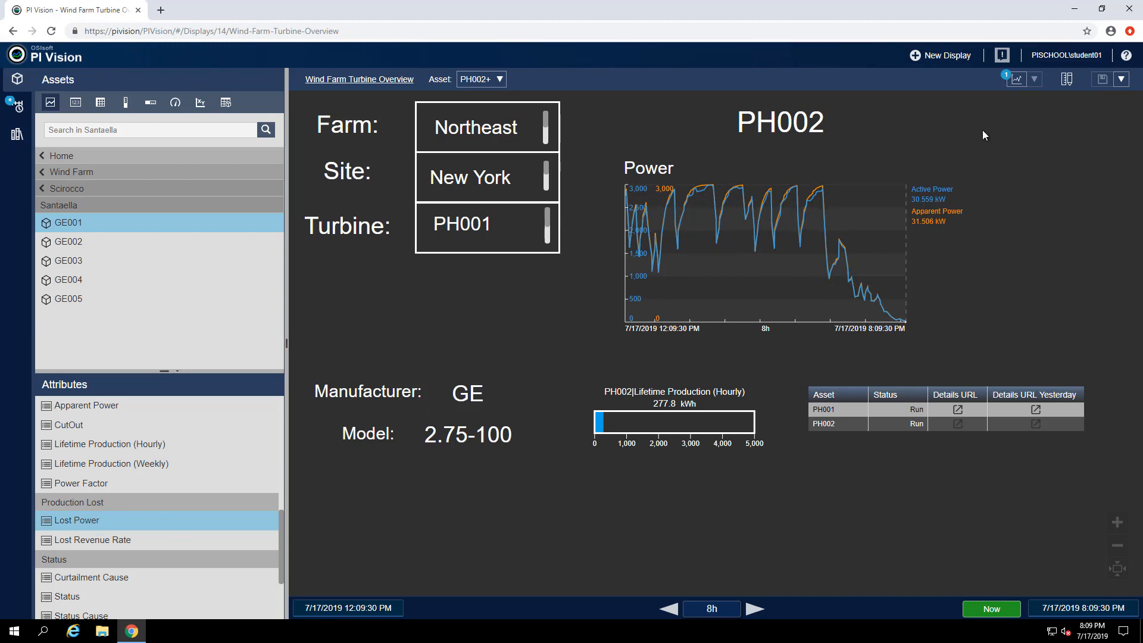
mouse_move(1017, 78)
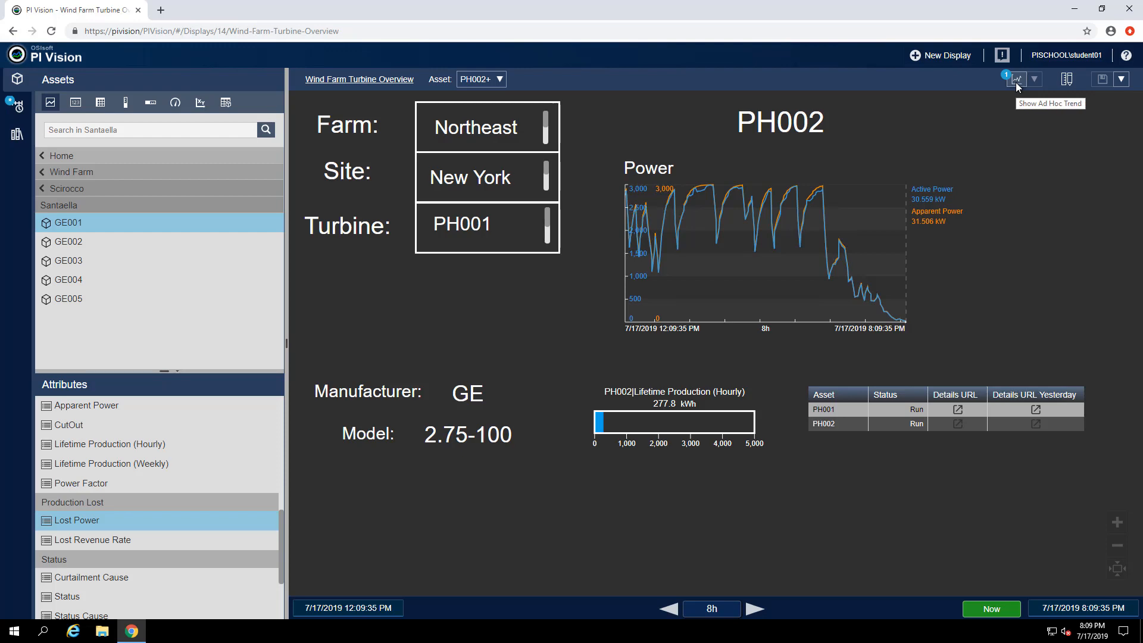
click(1015, 78)
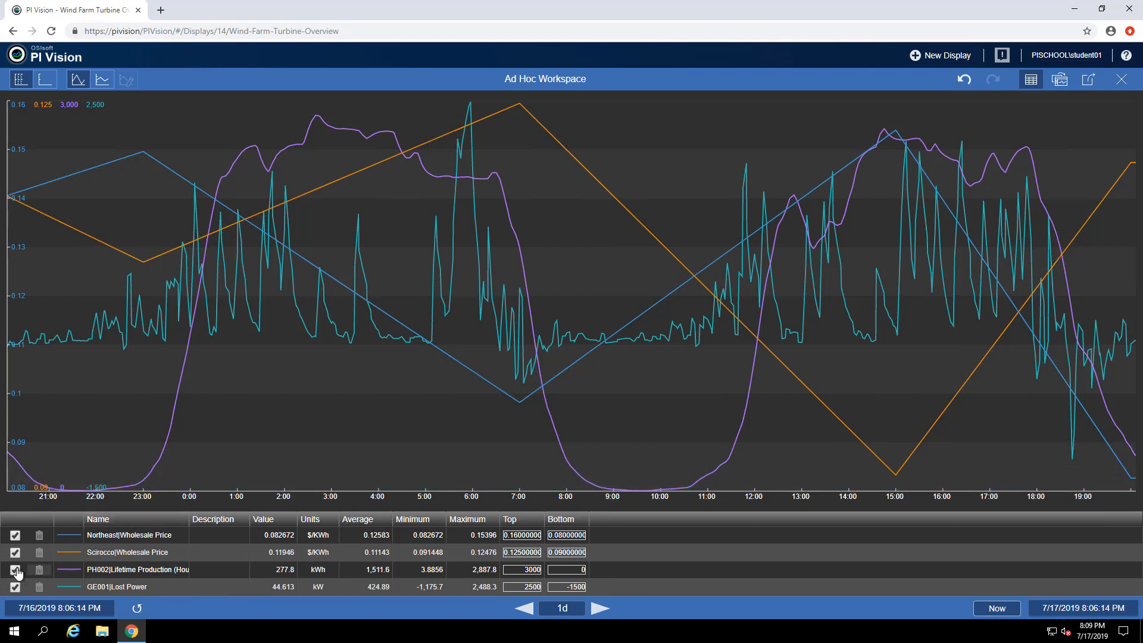
Uncheck the Northeast and Scirocco Wholesale Price legend rows, keeping PH002 and GE001 plotted
click(16, 569)
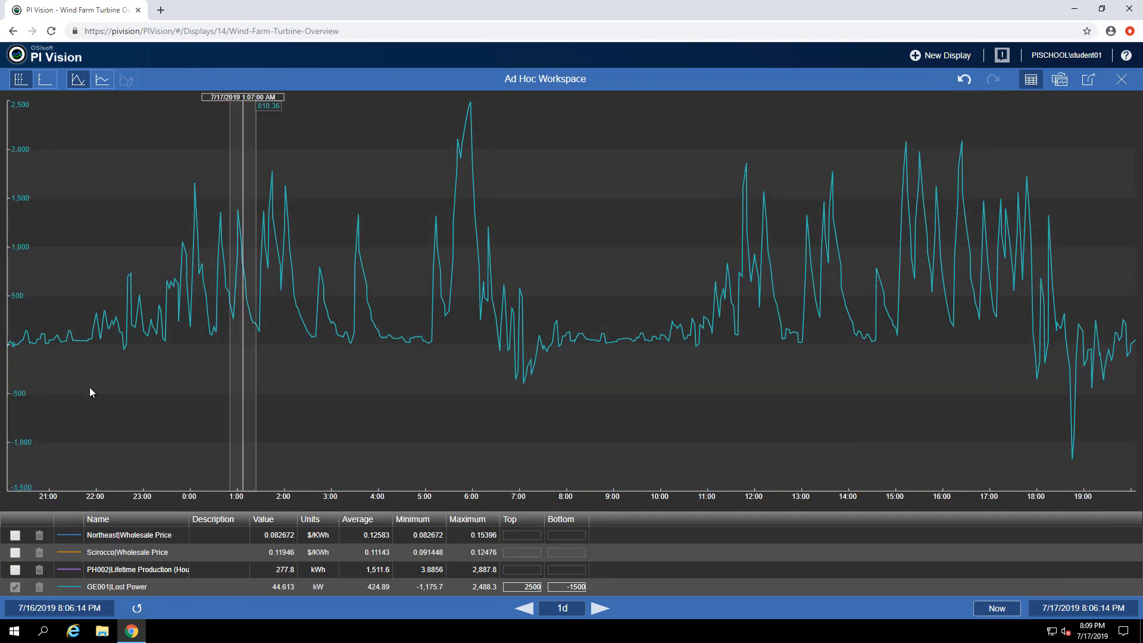
click(14, 569)
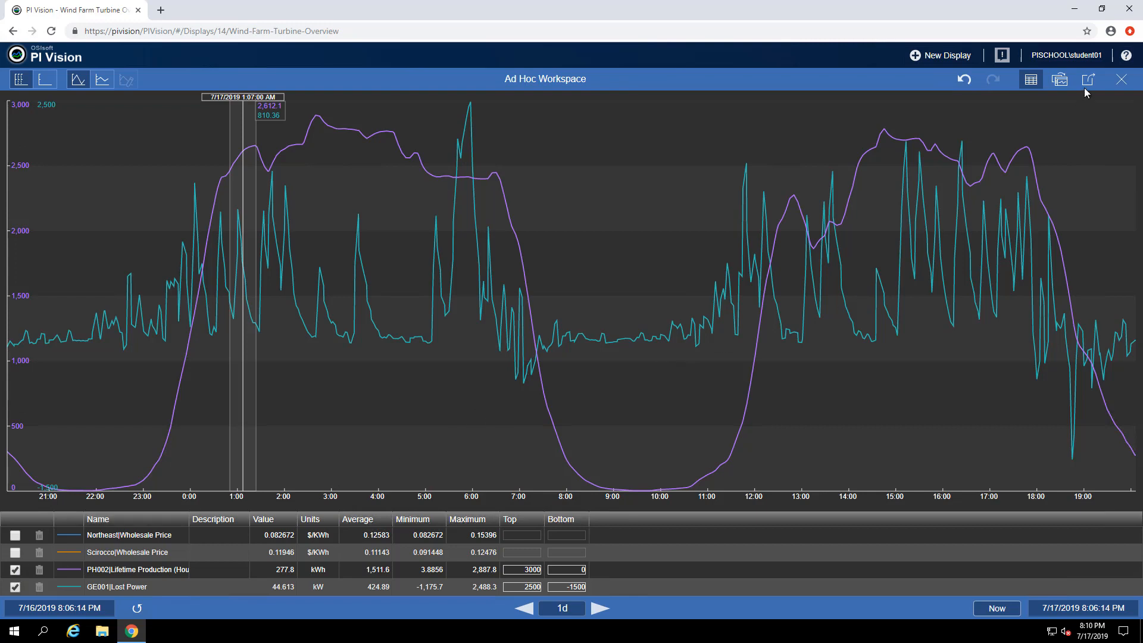
mouse_move(1088, 79)
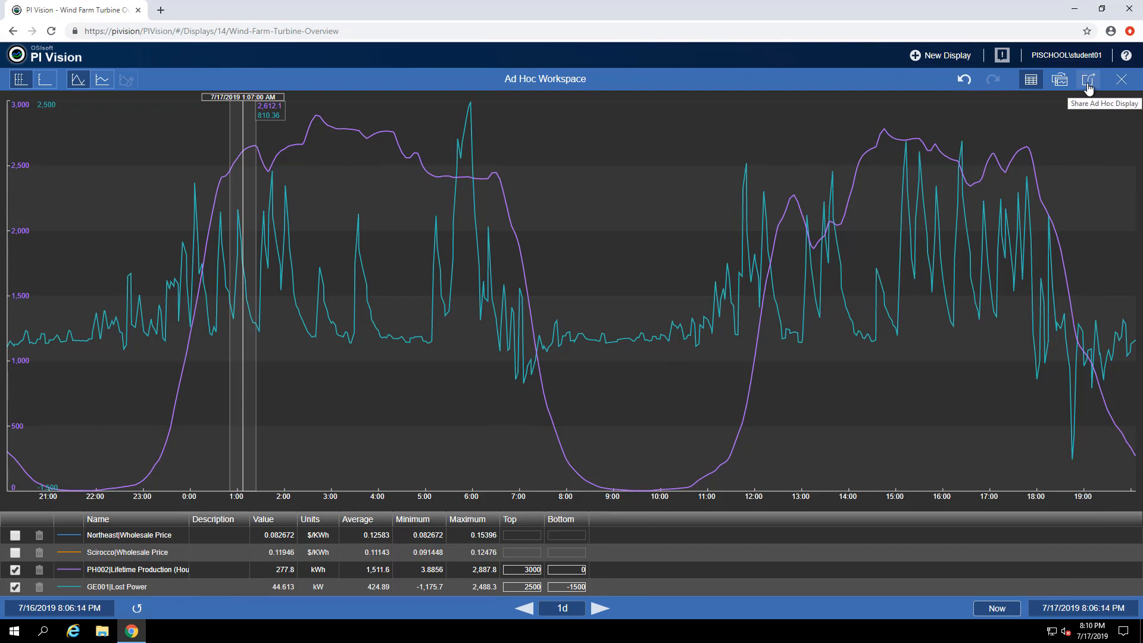
Generate and copy the shareable URL for the ad hoc display
click(1087, 79)
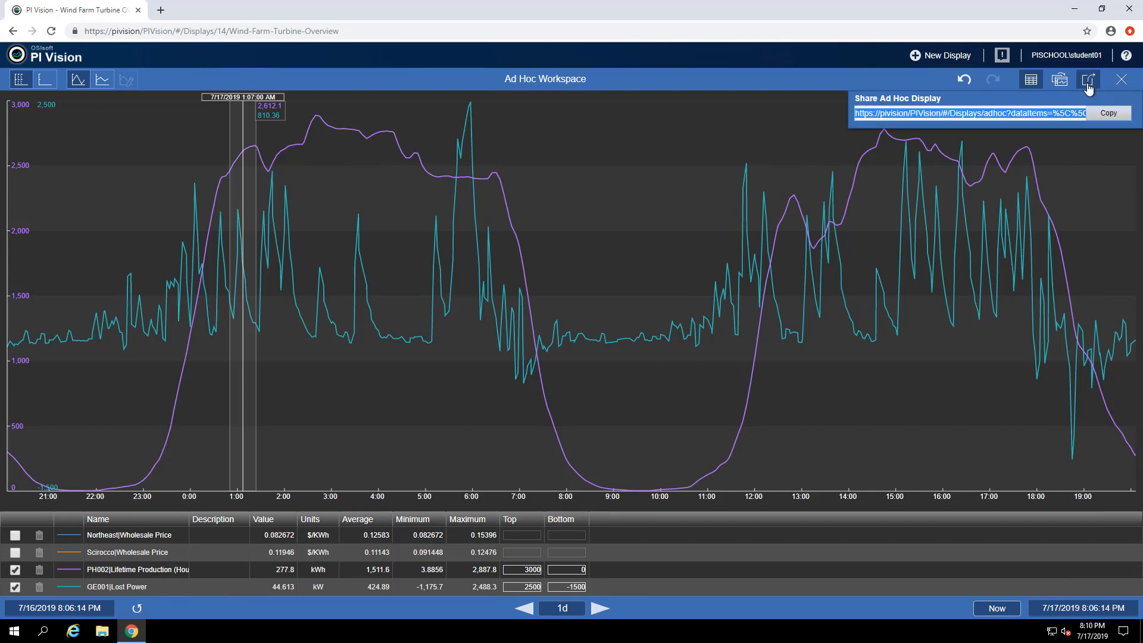
click(1087, 78)
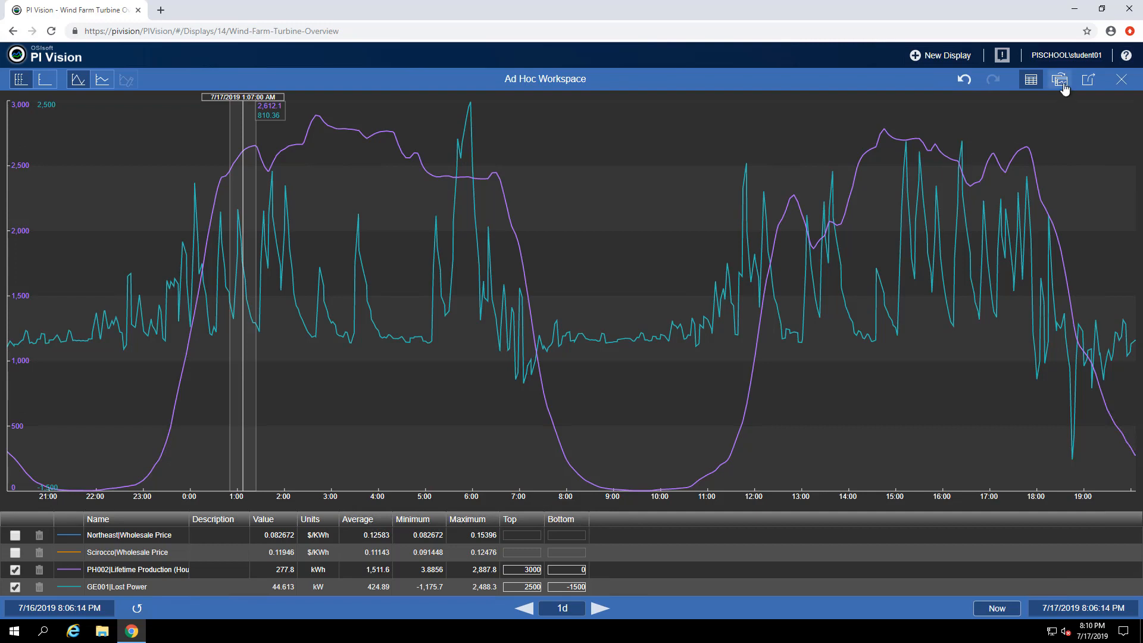
mouse_move(1059, 80)
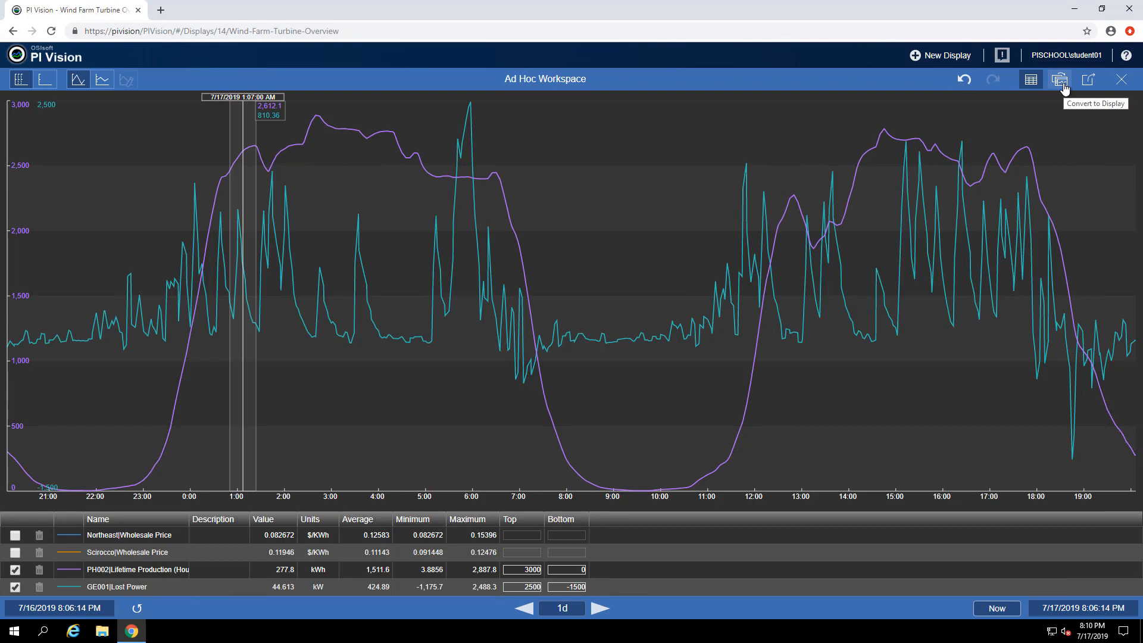
Convert the ad hoc trend into a new display
click(1060, 79)
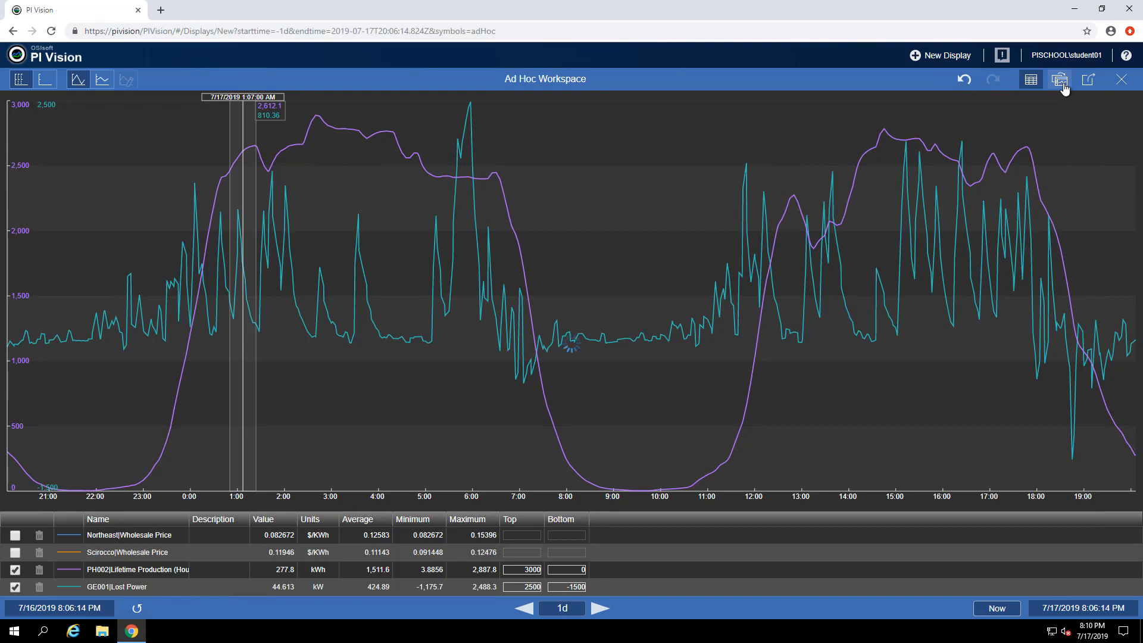